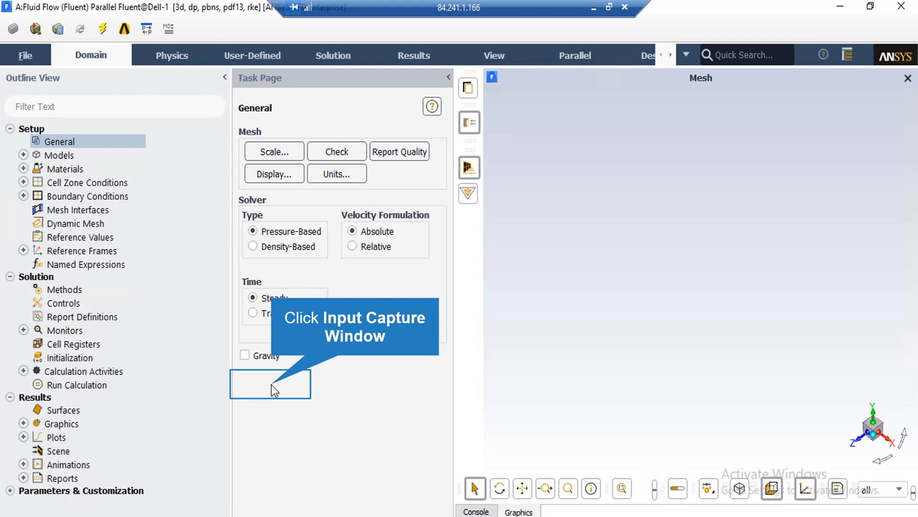
Keep the pressure-based steady solver and start reading a PDF file from the File menu.
click(26, 55)
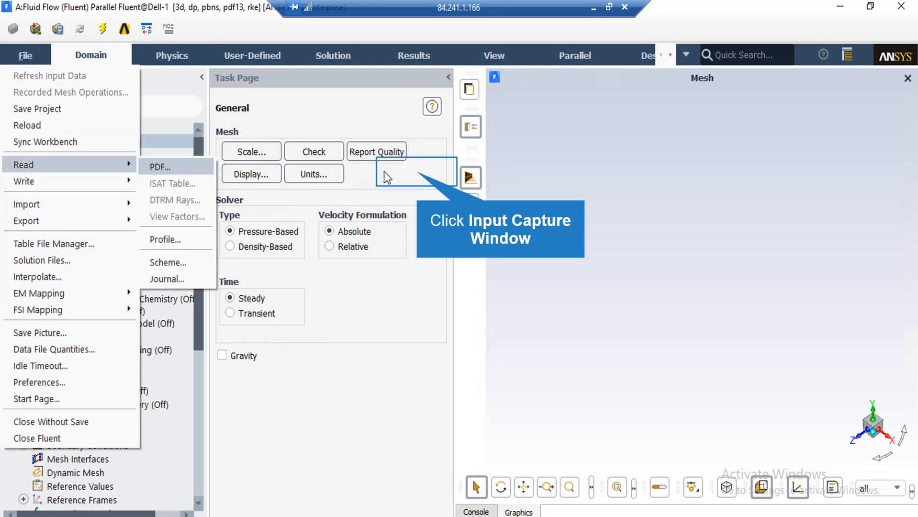
mouse_move(419, 179)
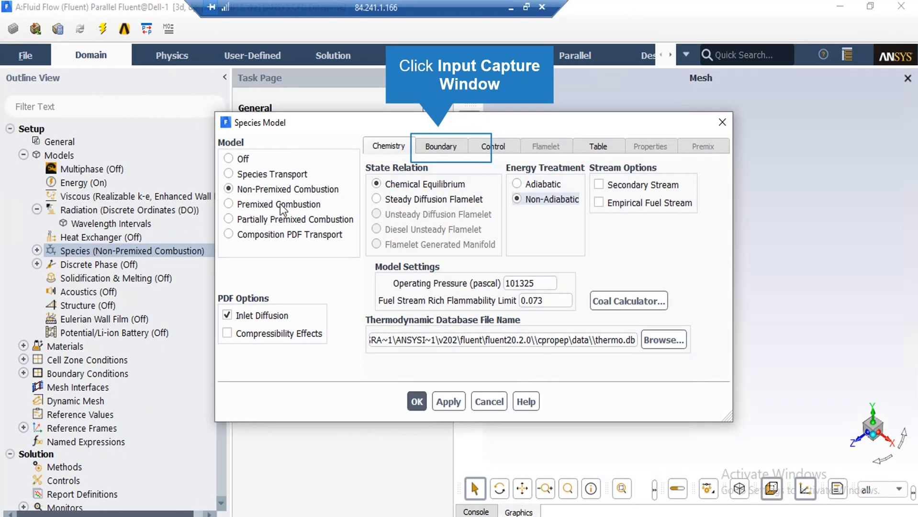
mouse_move(374, 209)
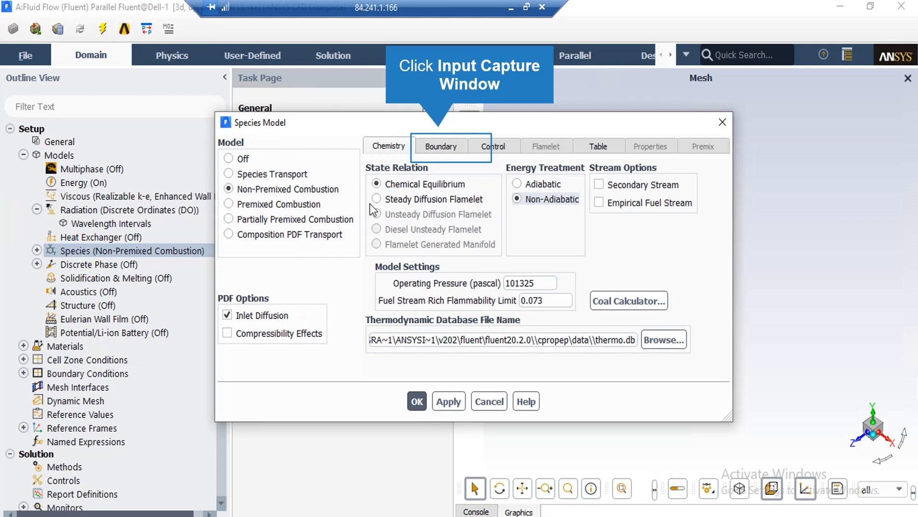
mouse_move(532, 200)
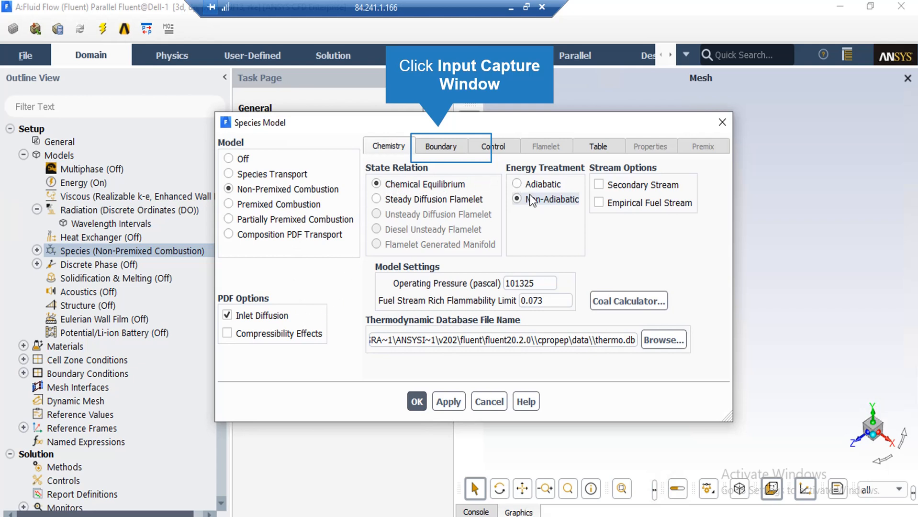
mouse_move(497, 178)
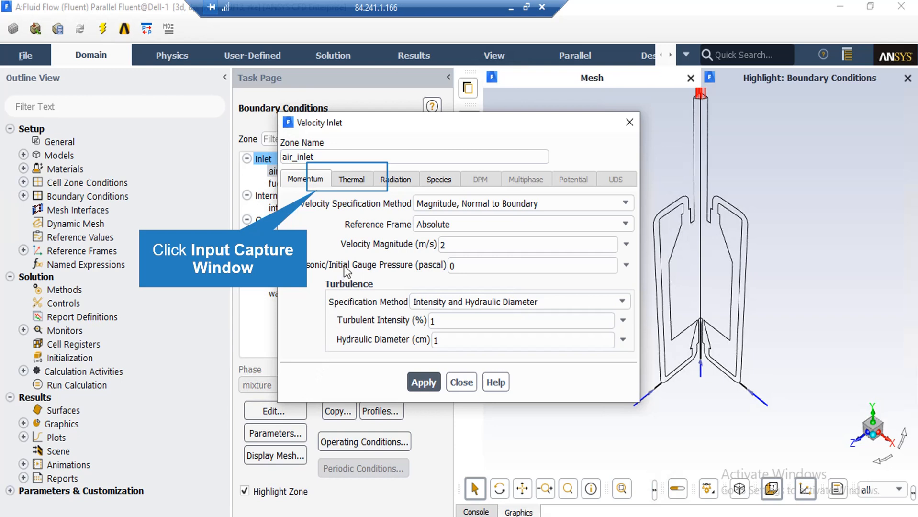
mouse_move(356, 185)
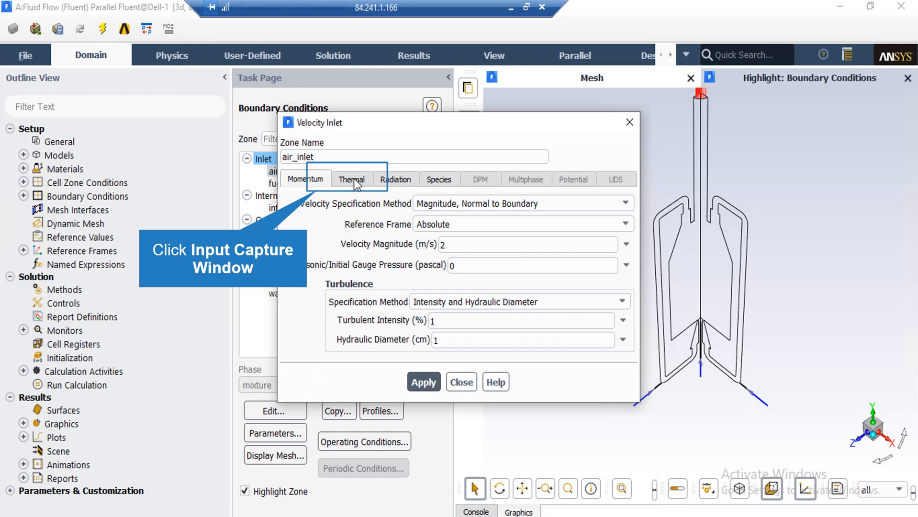
mouse_move(351, 183)
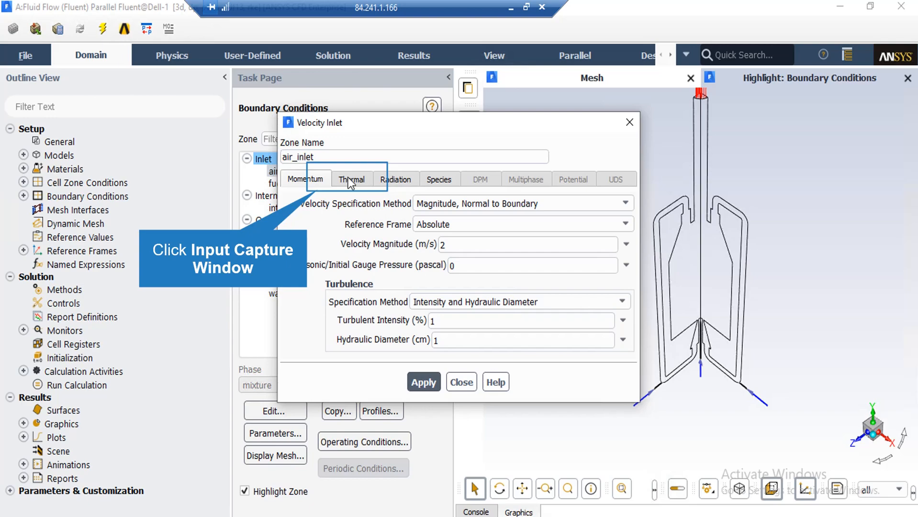
Show Solution Controls with Courant number 20, momentum 0.3 and pressure 0.45.
click(63, 303)
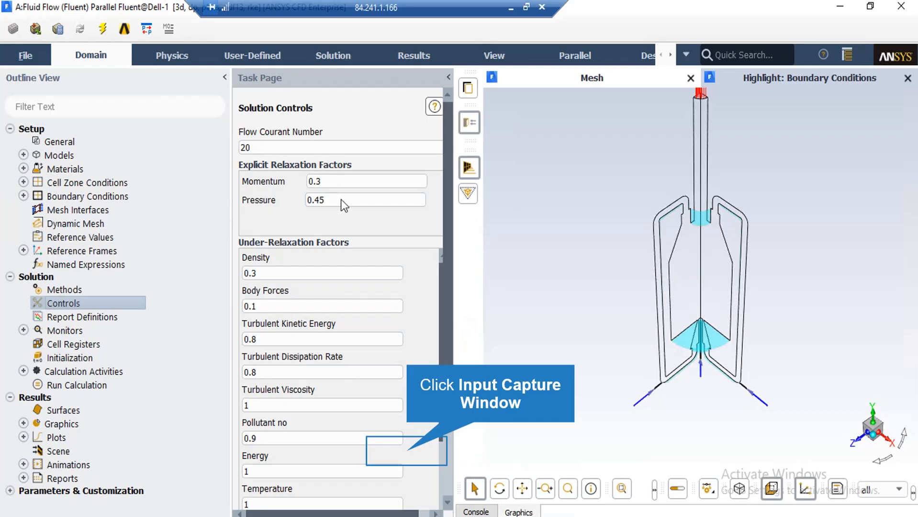
mouse_move(410, 457)
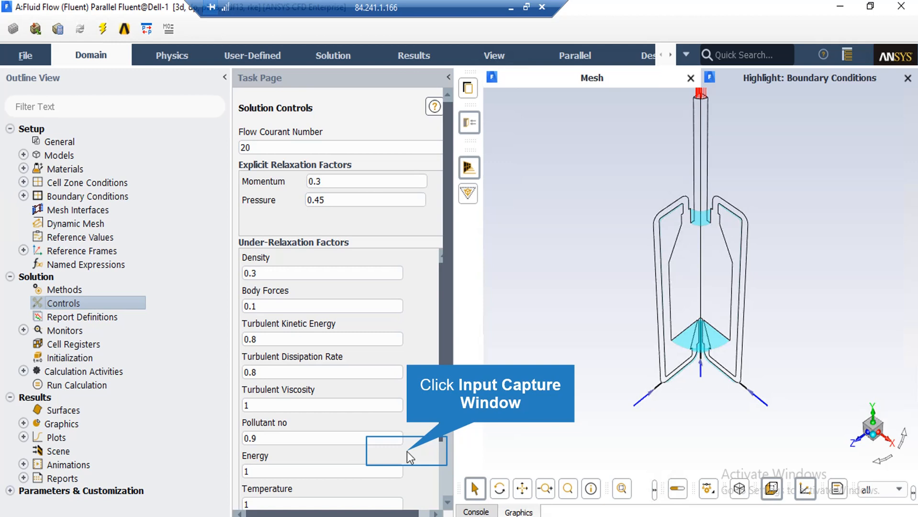
right_click(82, 317)
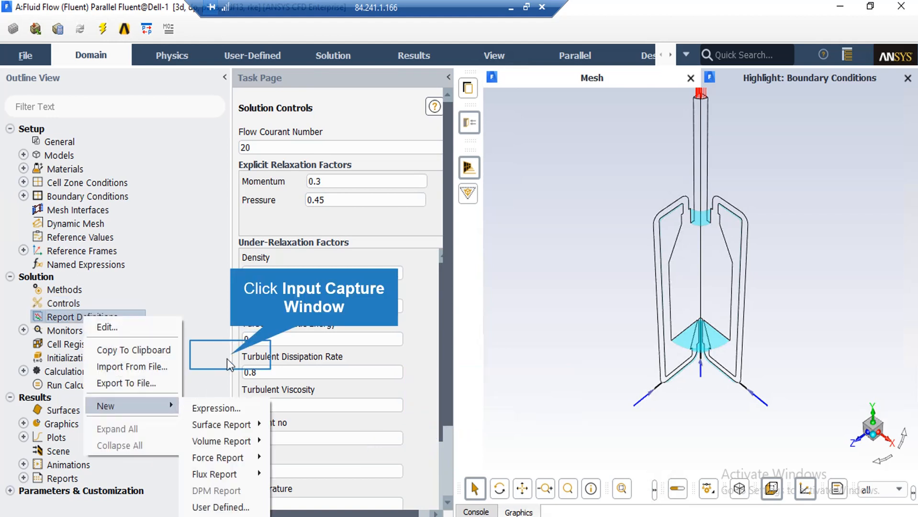